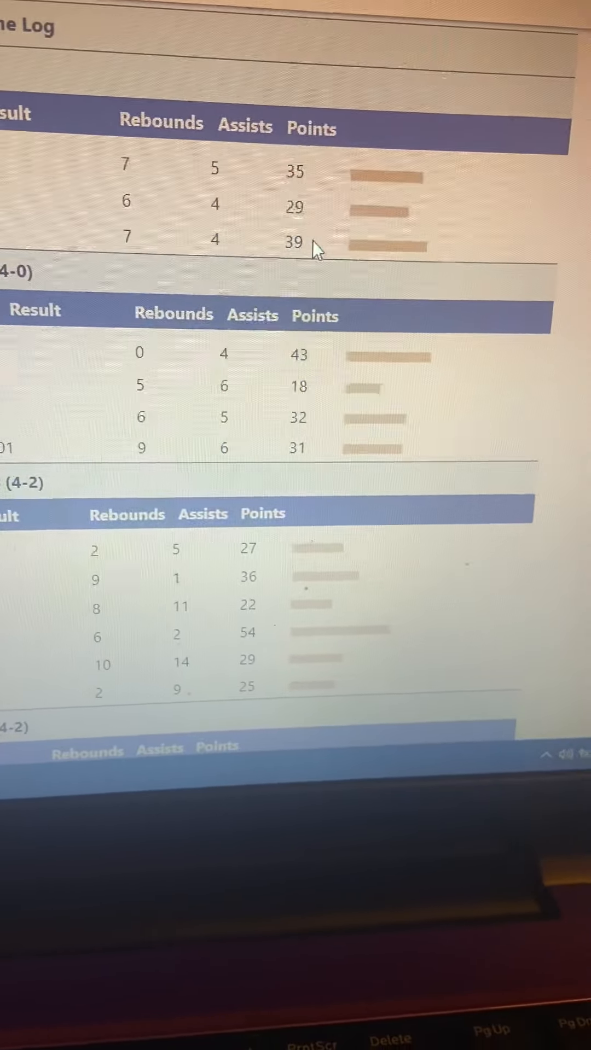
Scroll down through the playoff series tables to the Finals series with its averages row.
scroll(down, 3)
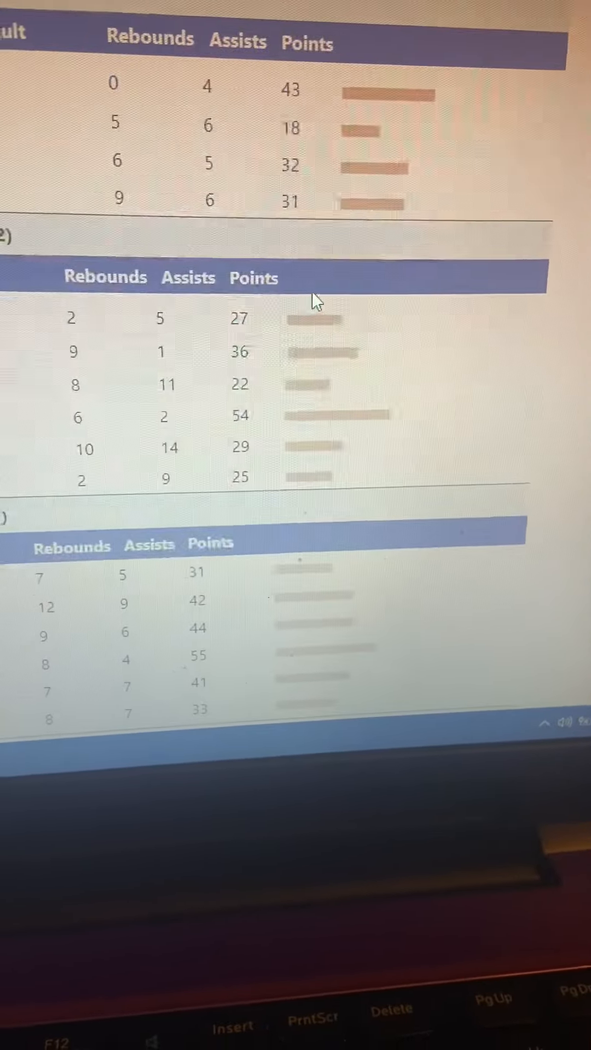
scroll(down, 3)
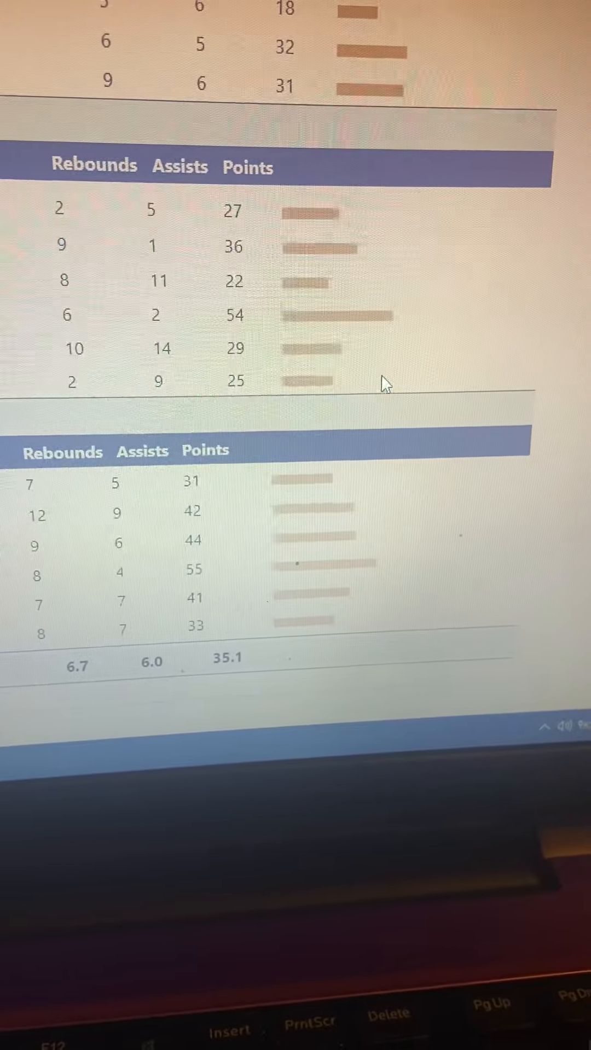
Select several games' rebound, assist and point cells, then bring the 6.7/6.0/35.1 averages near the top.
drag(57, 208, 174, 345)
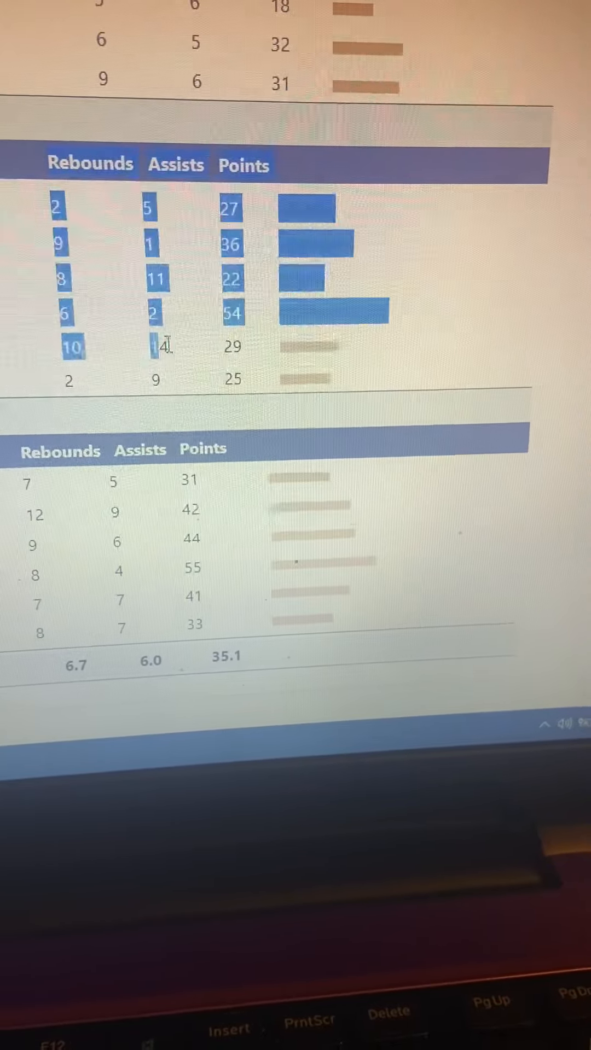
scroll(down, 3)
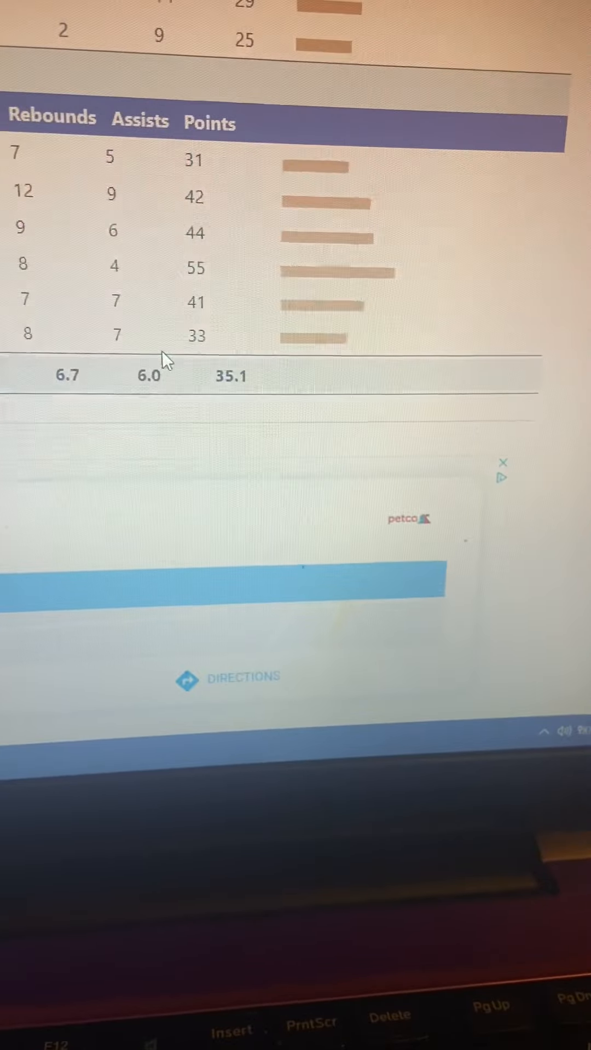